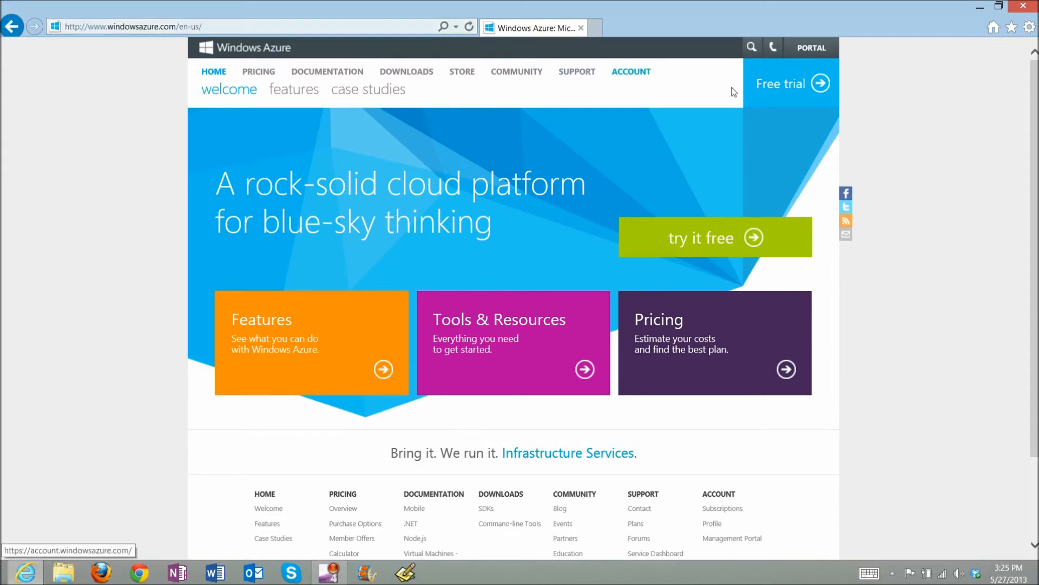
pyautogui.moveTo(769, 93)
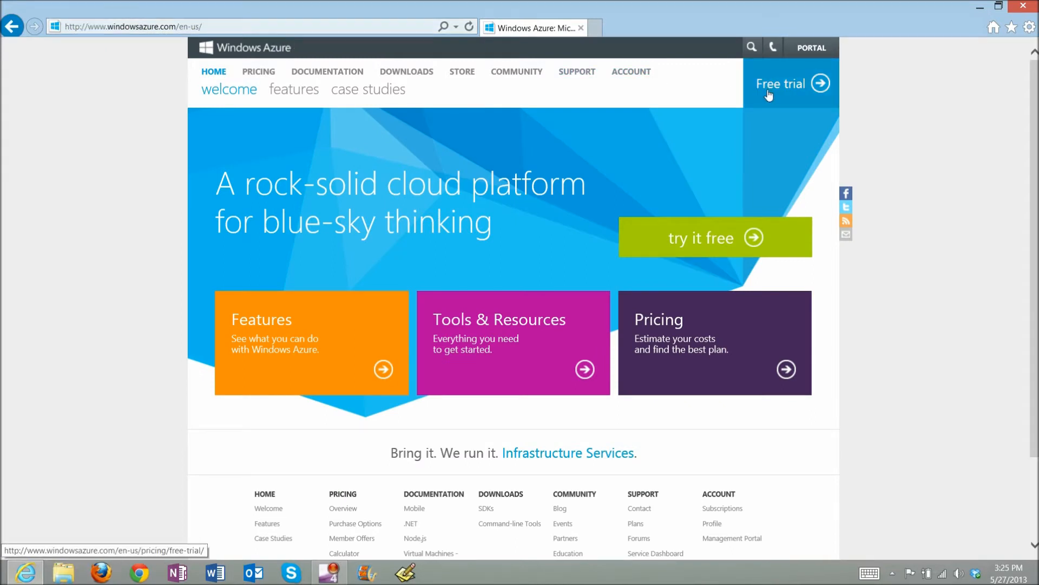
pyautogui.moveTo(809, 46)
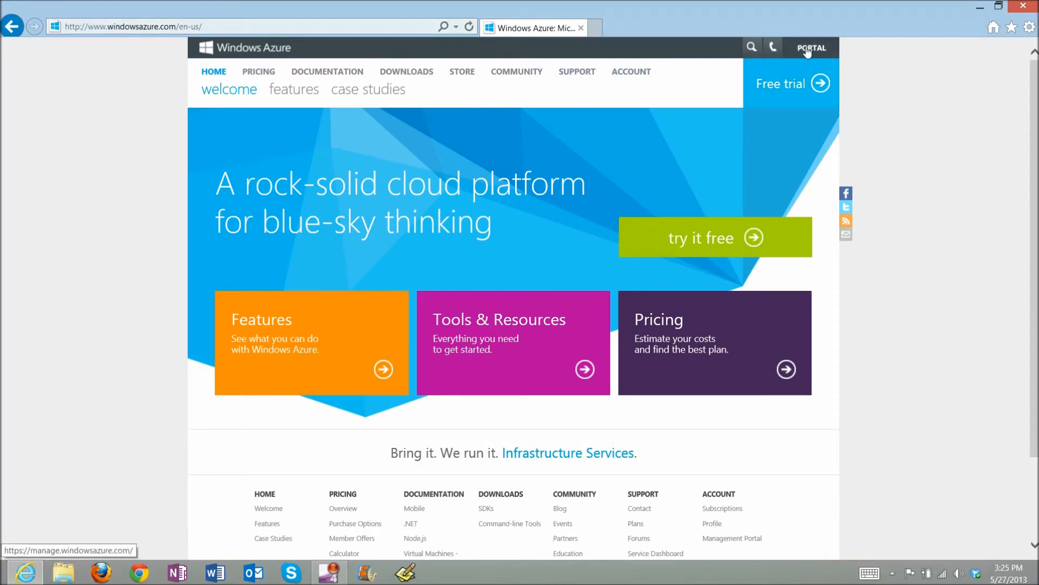
# Step: Show the portal's Web Sites list with zoo, xb1 and rtur running
pyautogui.click(811, 46)
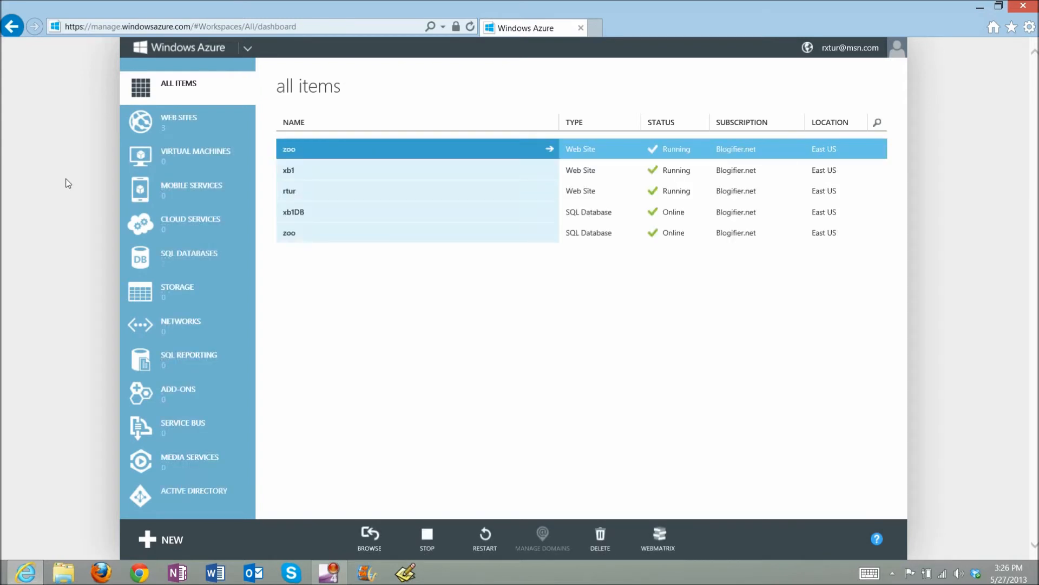
pyautogui.click(179, 122)
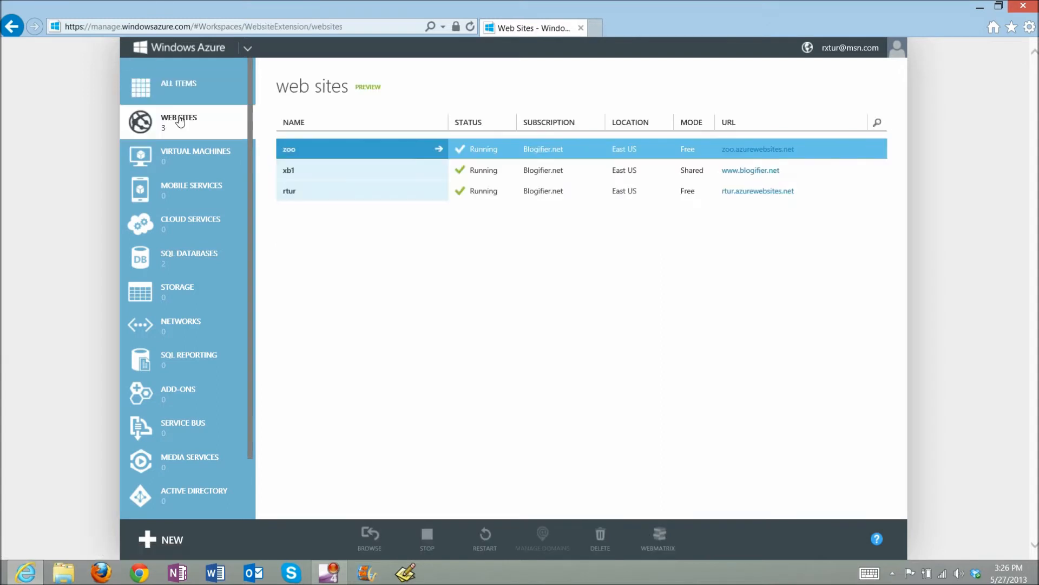
pyautogui.moveTo(170, 500)
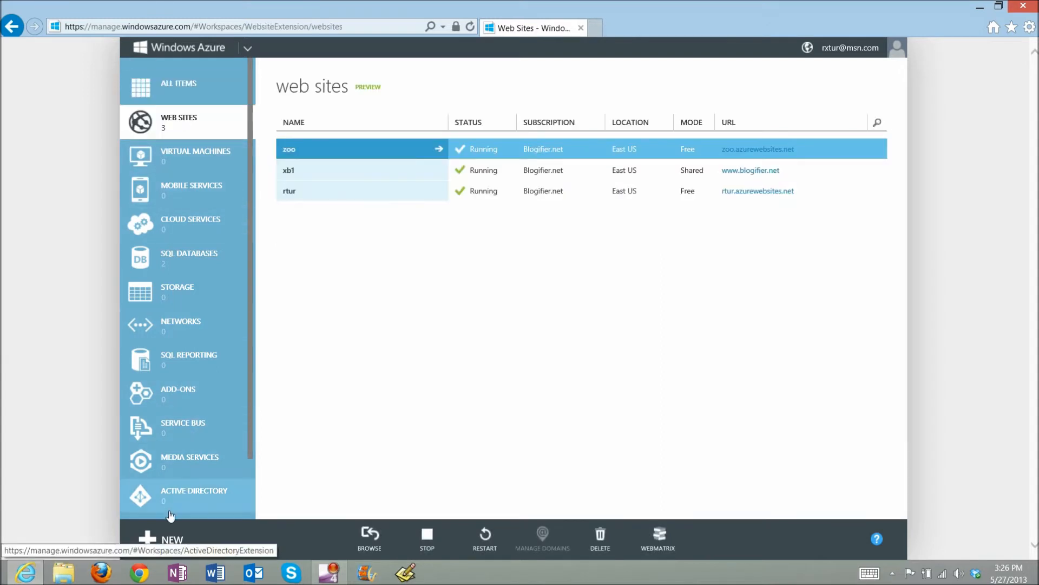
# Step: Start a new Compute web site built from the gallery, reaching the Find Apps list
pyautogui.click(172, 539)
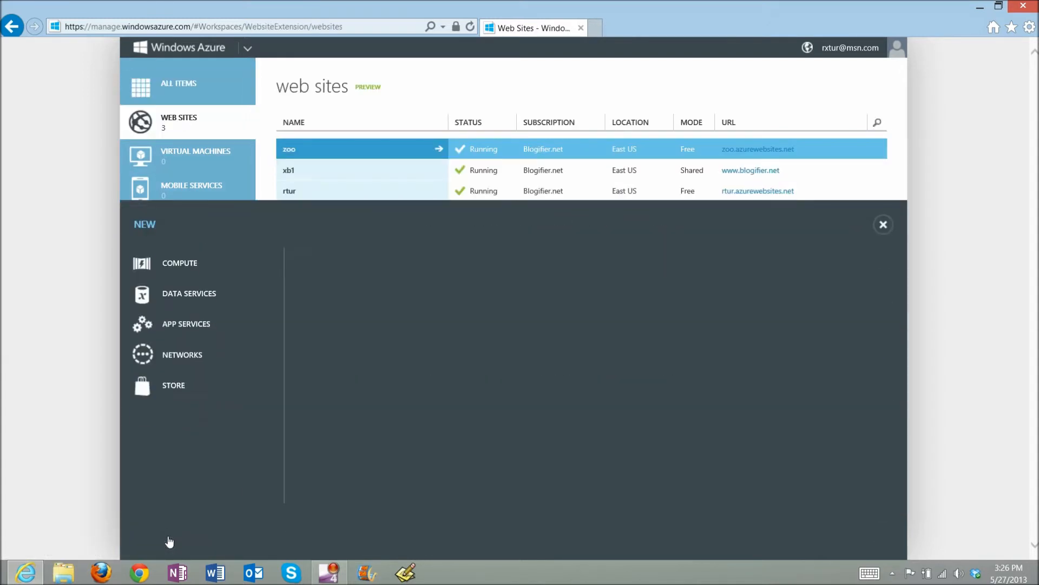
pyautogui.click(179, 262)
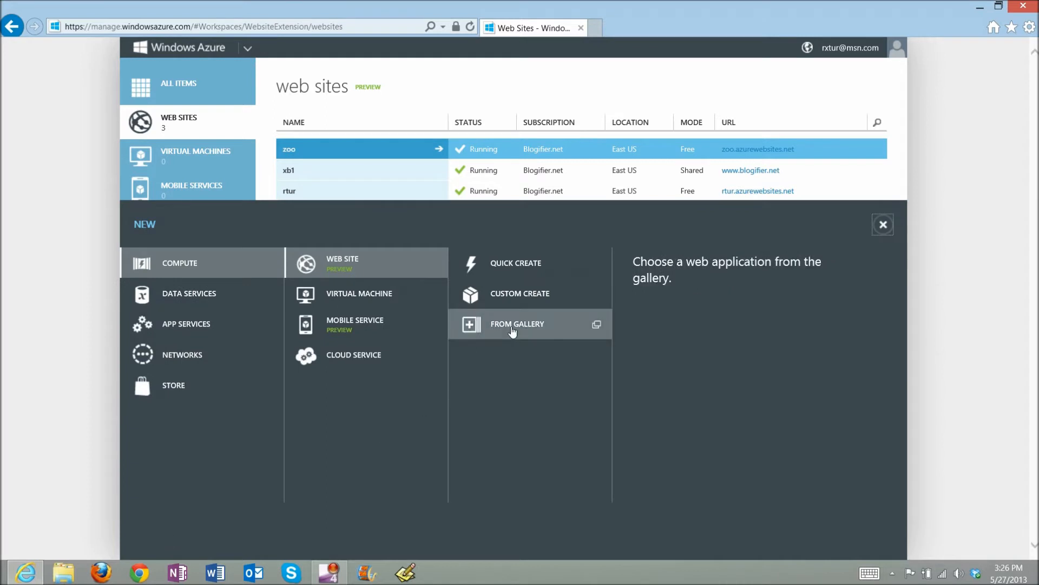
pyautogui.click(517, 324)
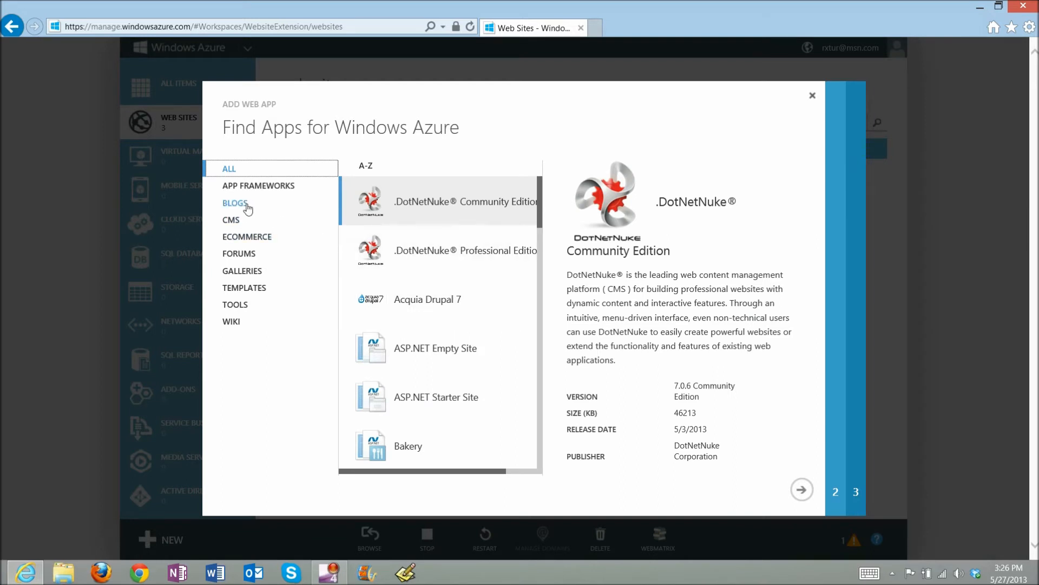
# Step: Filter to Blogs, choose BlogEngine.NET and continue to Configure Your App
pyautogui.click(235, 202)
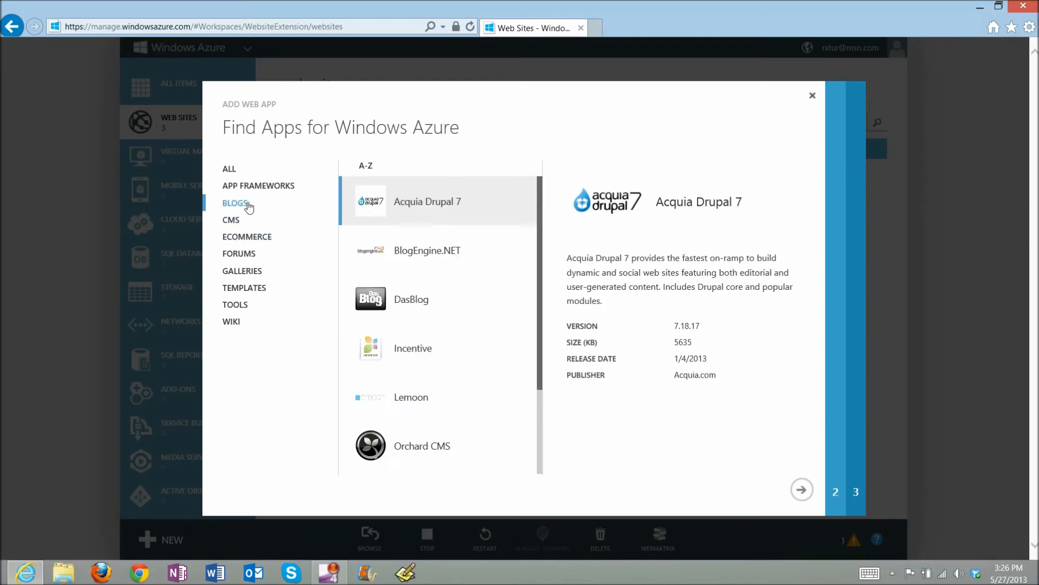
pyautogui.moveTo(437, 256)
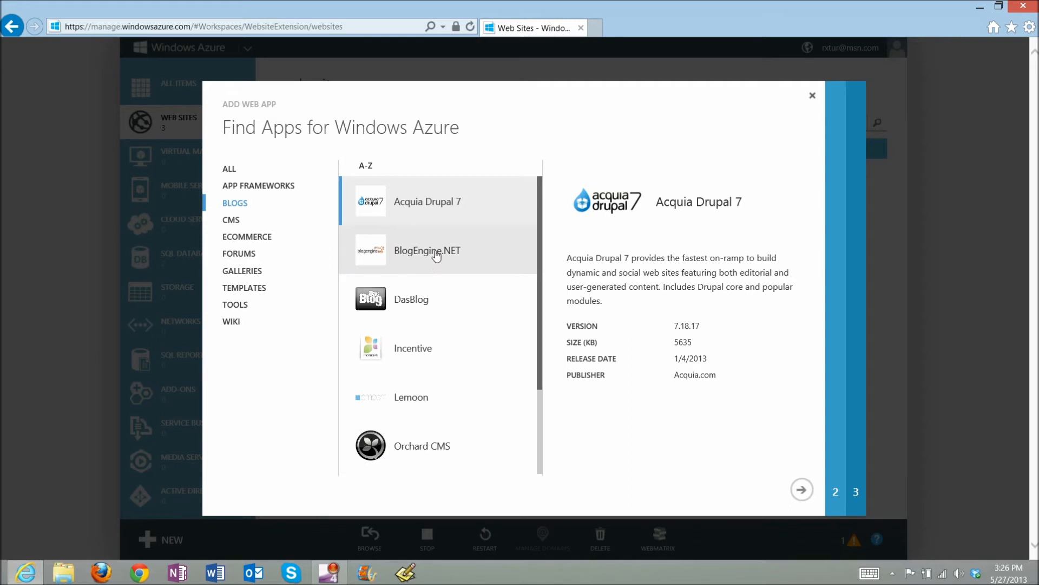
pyautogui.click(428, 250)
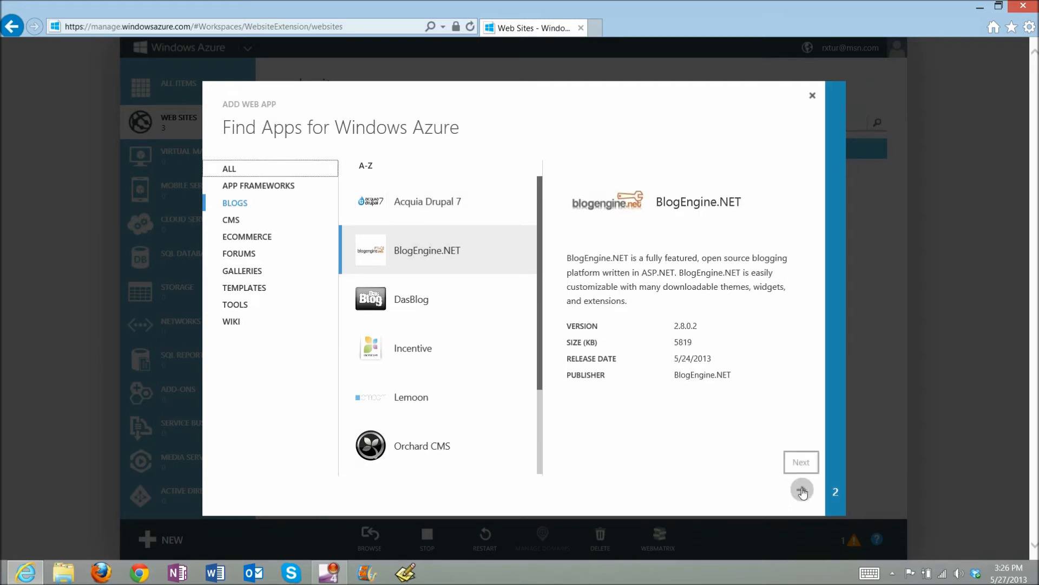
pyautogui.click(802, 491)
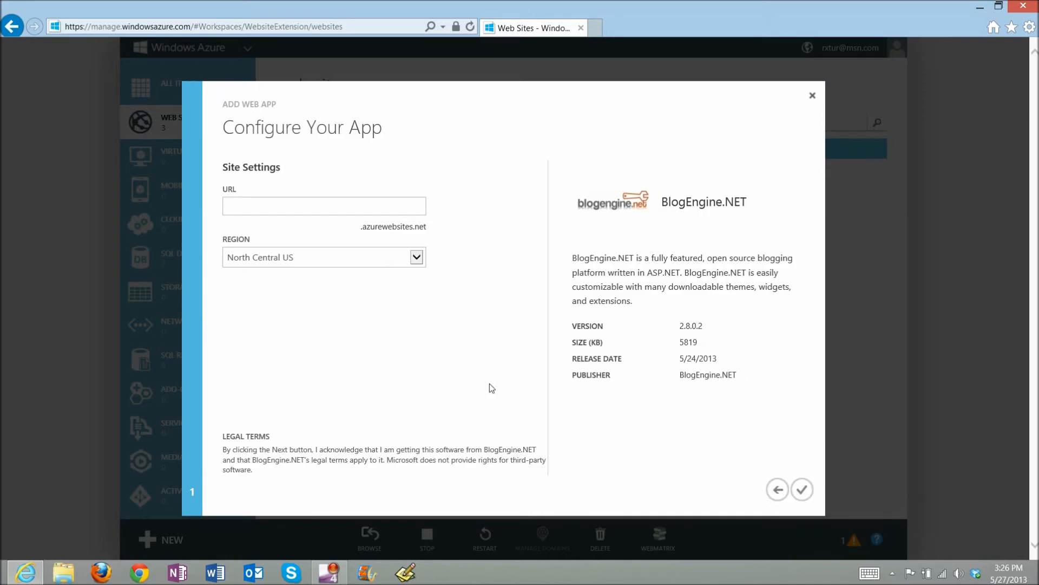
# Step: Name the site URL 'beblog', set region East US and confirm to create it
pyautogui.write('be')
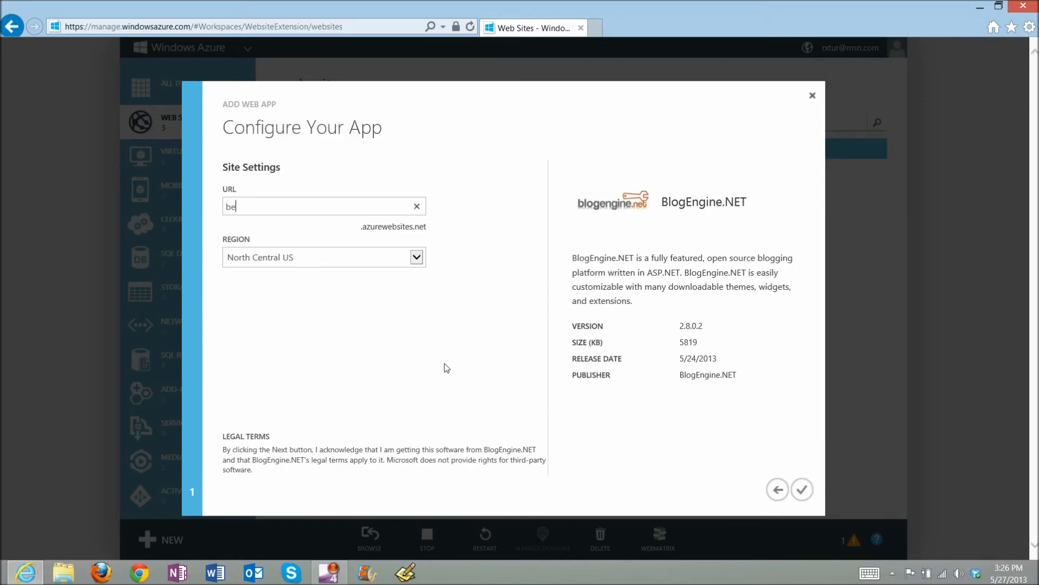
pyautogui.write('blog')
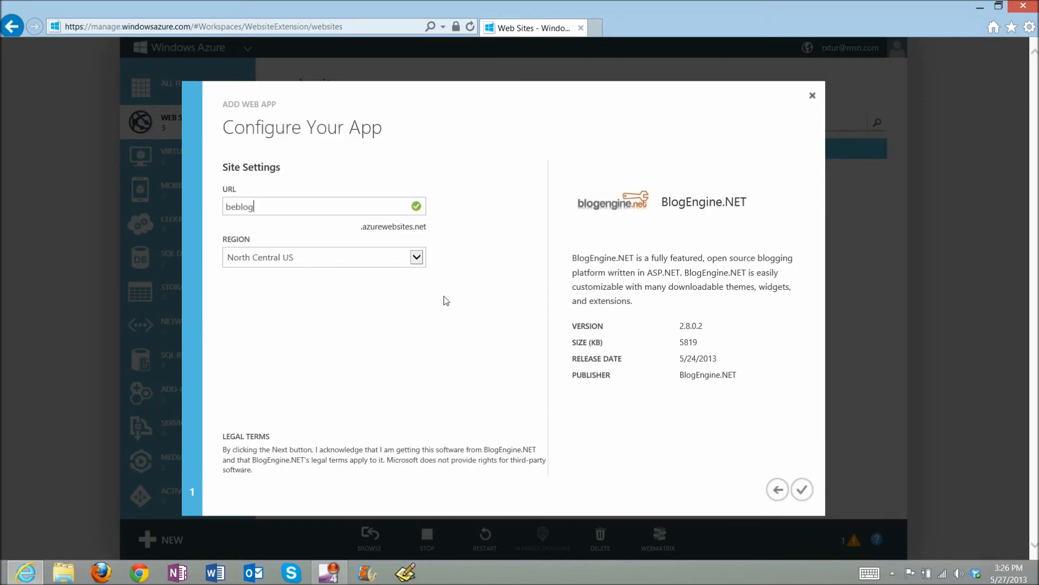
pyautogui.click(415, 258)
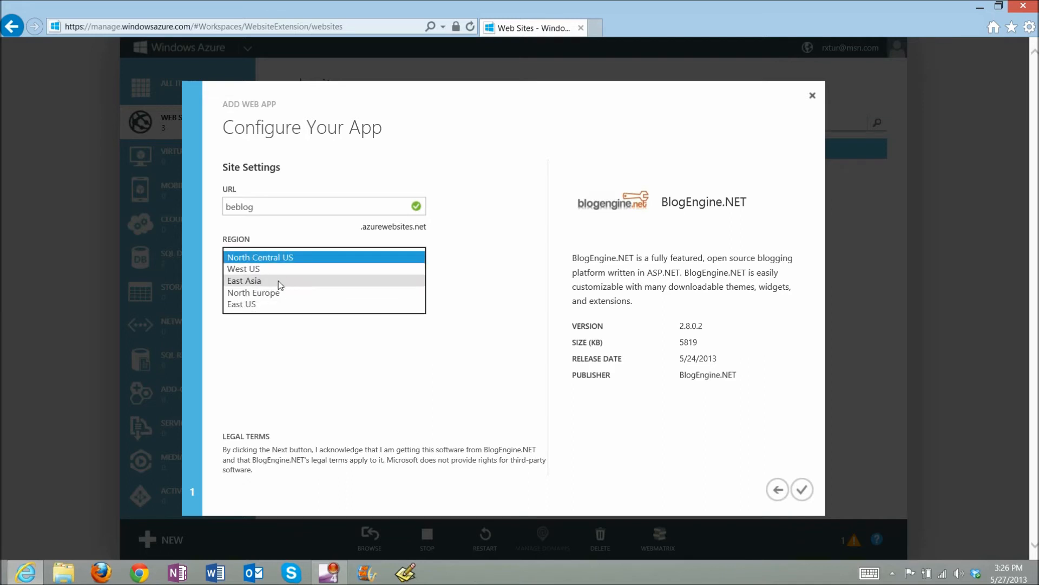
pyautogui.click(241, 303)
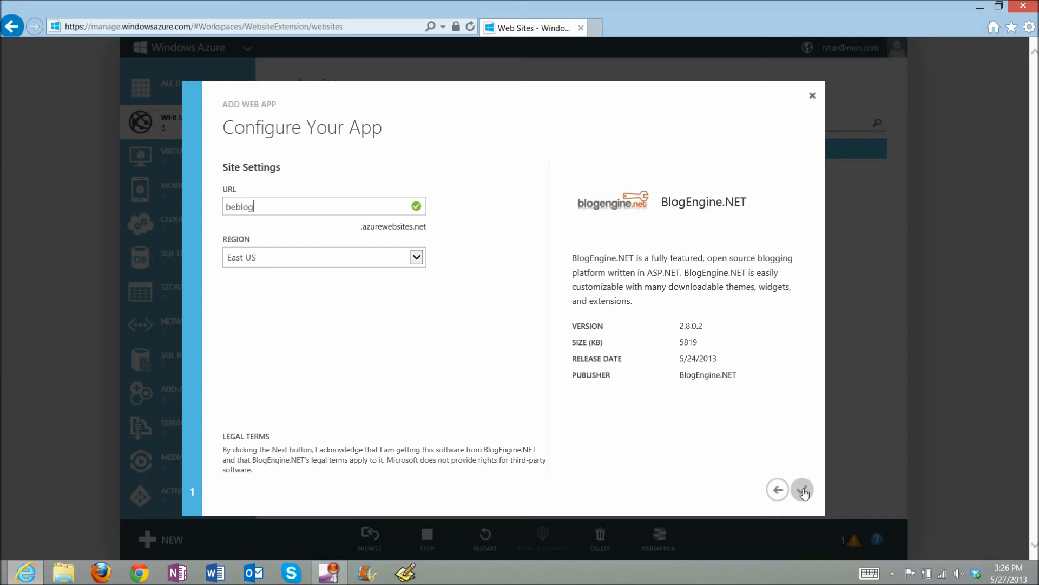
pyautogui.click(802, 489)
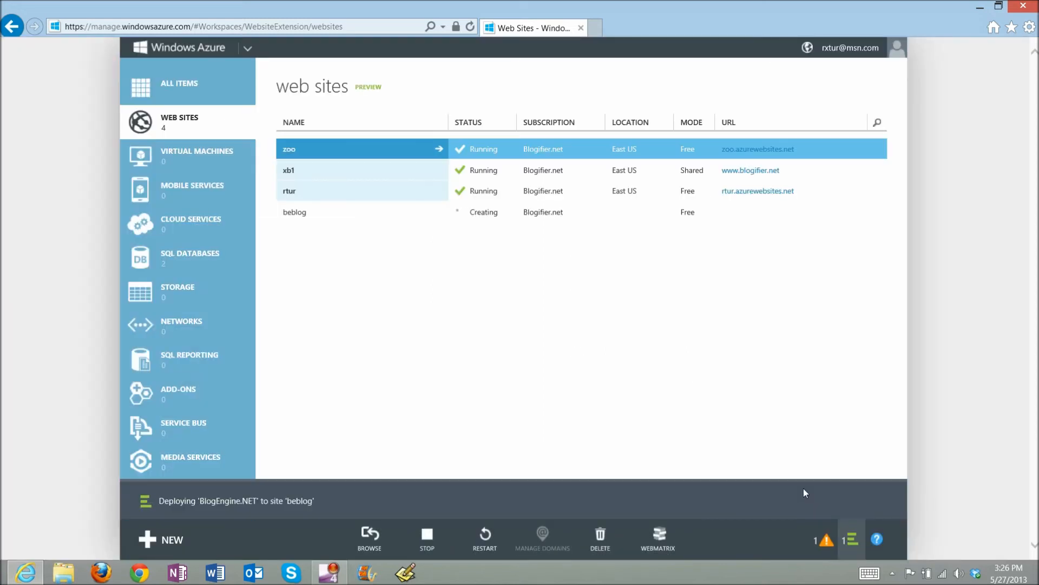
pyautogui.moveTo(491, 320)
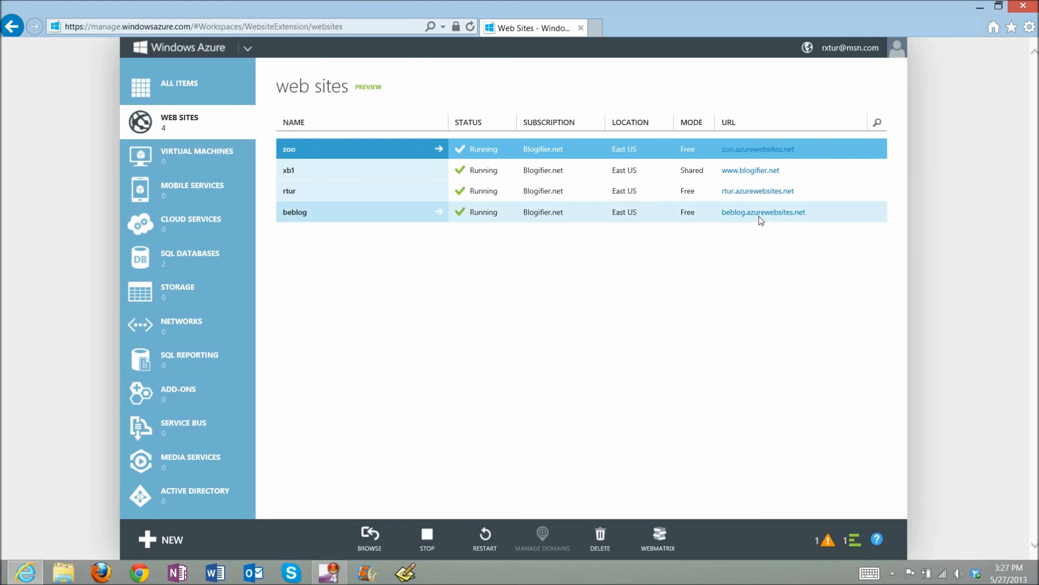
# Step: Launch the running beblog site at beblog.azurewebsites.net in the browser
pyautogui.click(764, 211)
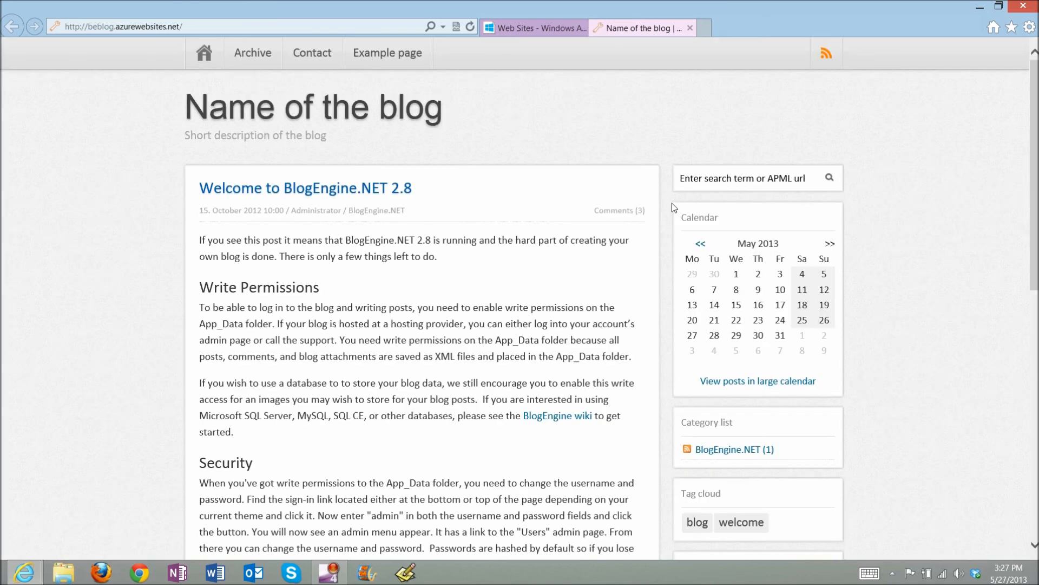